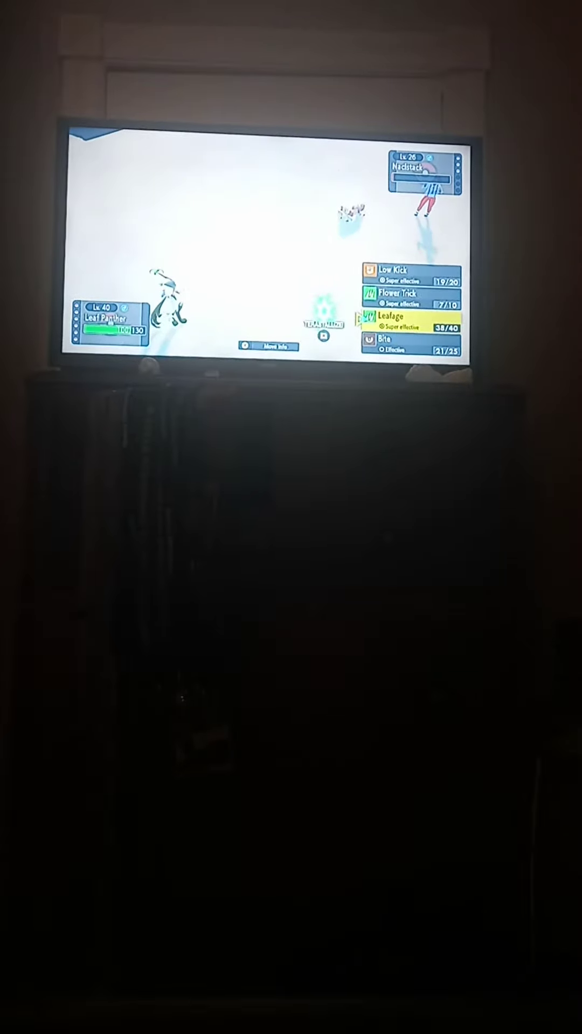
{"action": "left_click", "coordinate": [394, 270]}
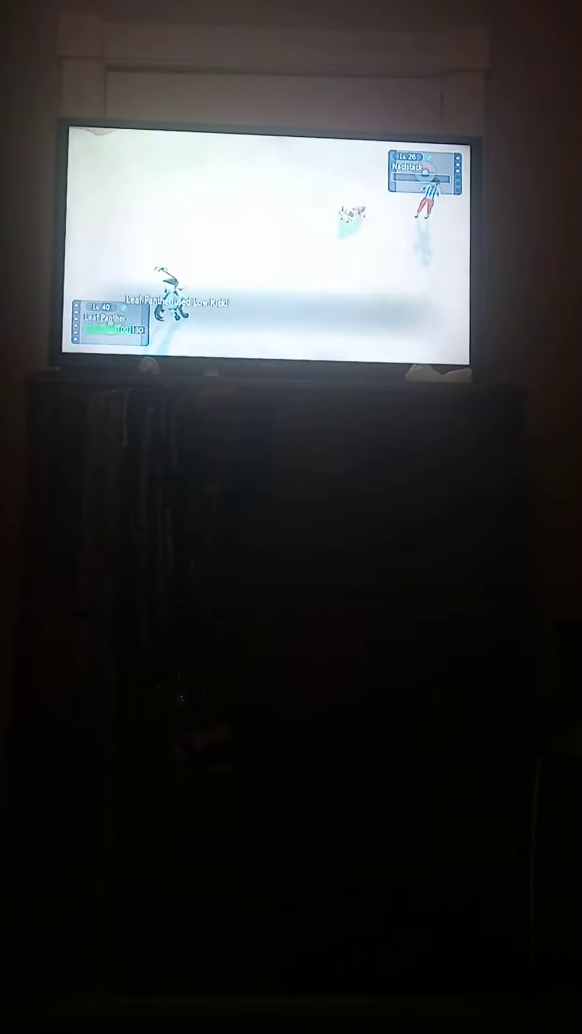